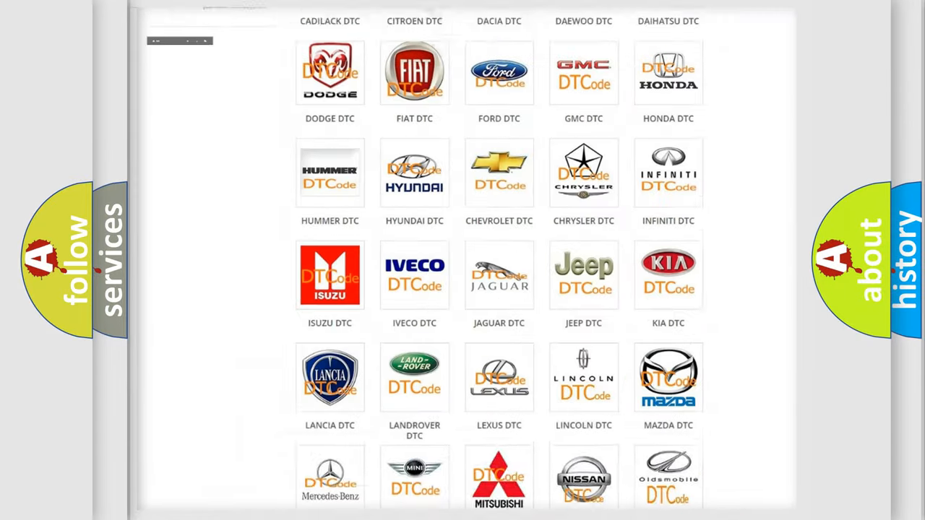
Step: Select the Saturn logo in the DTC brand grid to show its trouble codes
{"action": "scroll", "scroll_direction": "up", "scroll_amount": 3}
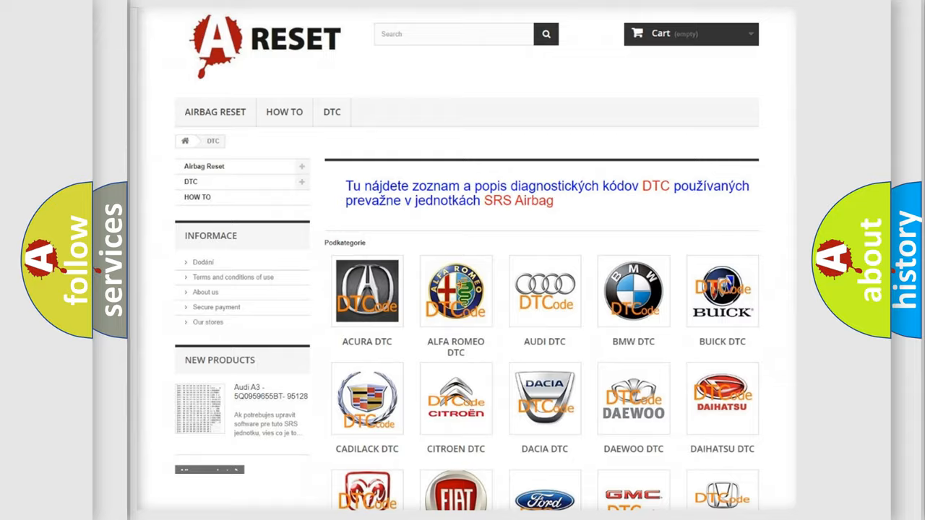
{"action": "scroll", "scroll_direction": "down", "scroll_amount": 3}
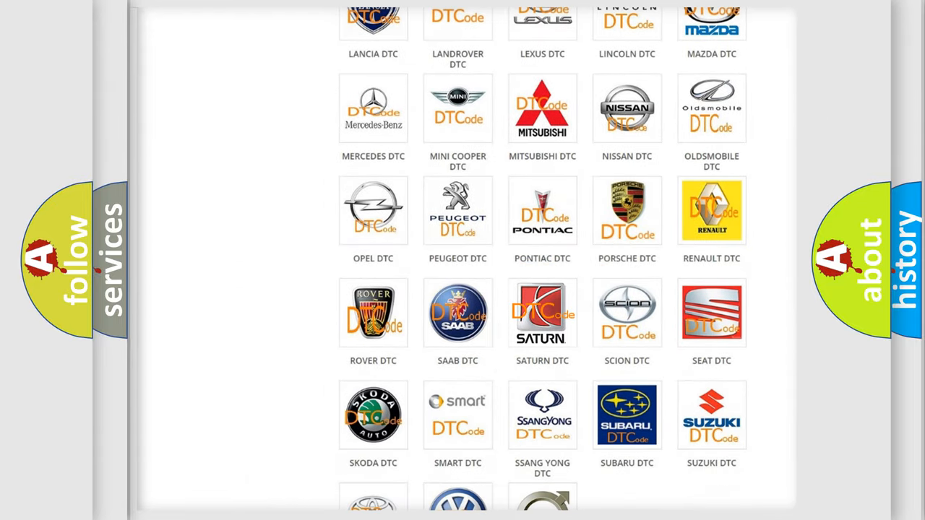
{"action": "left_click", "coordinate": [542, 312]}
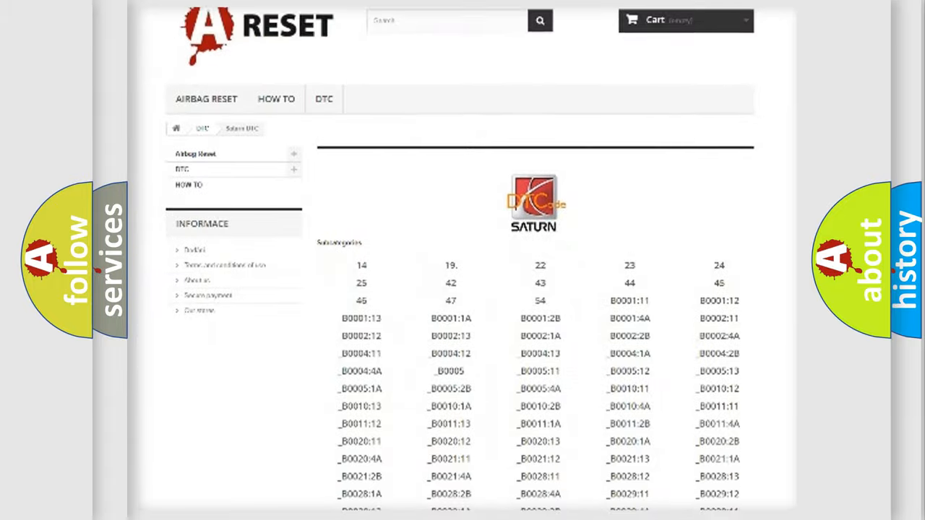
{"action": "scroll", "scroll_direction": "down", "scroll_amount": 3}
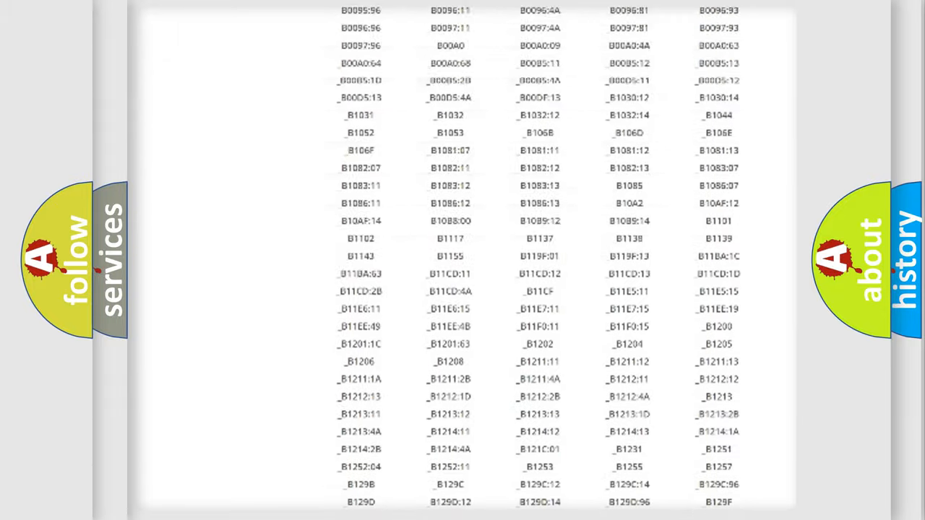
{"action": "scroll", "scroll_direction": "up", "scroll_amount": 3}
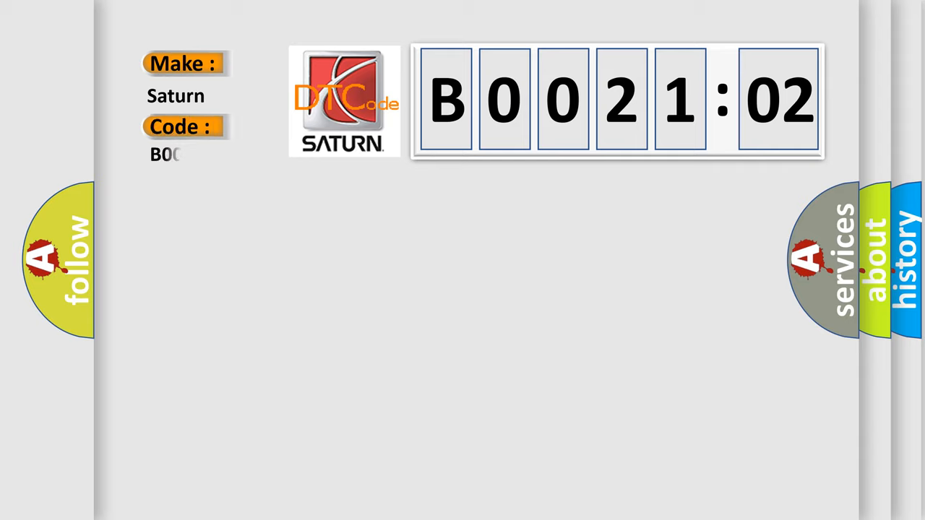
Step: Enter code B002102 under make Saturn on the title card
{"action": "type", "text": "B002102"}
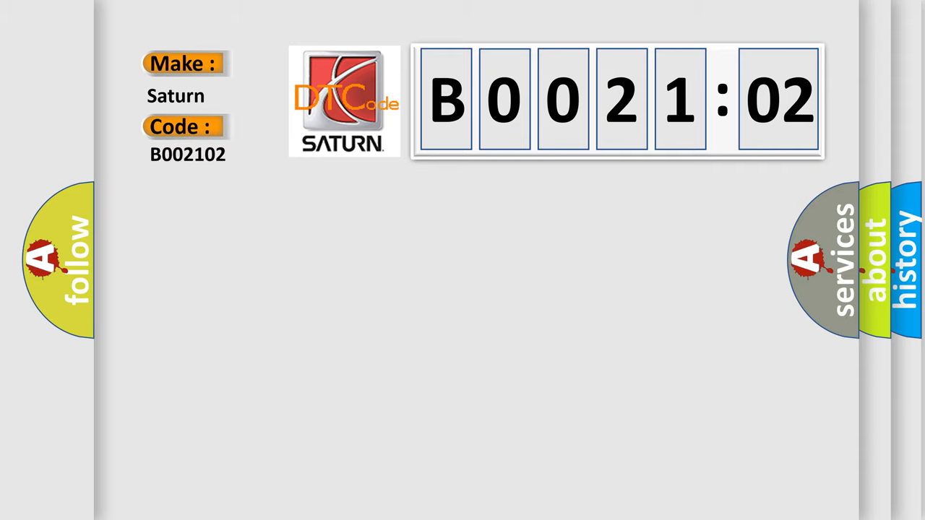